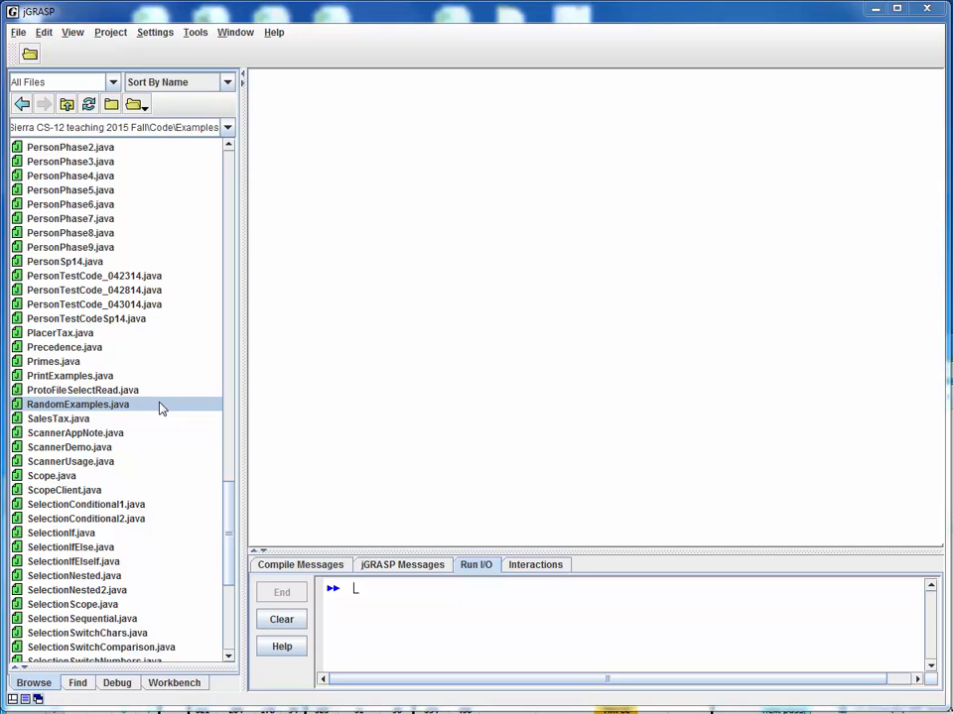
Open RandomExamples.java from the Browse pane in an editor window
{"action": "double_click", "coordinate": [77, 403]}
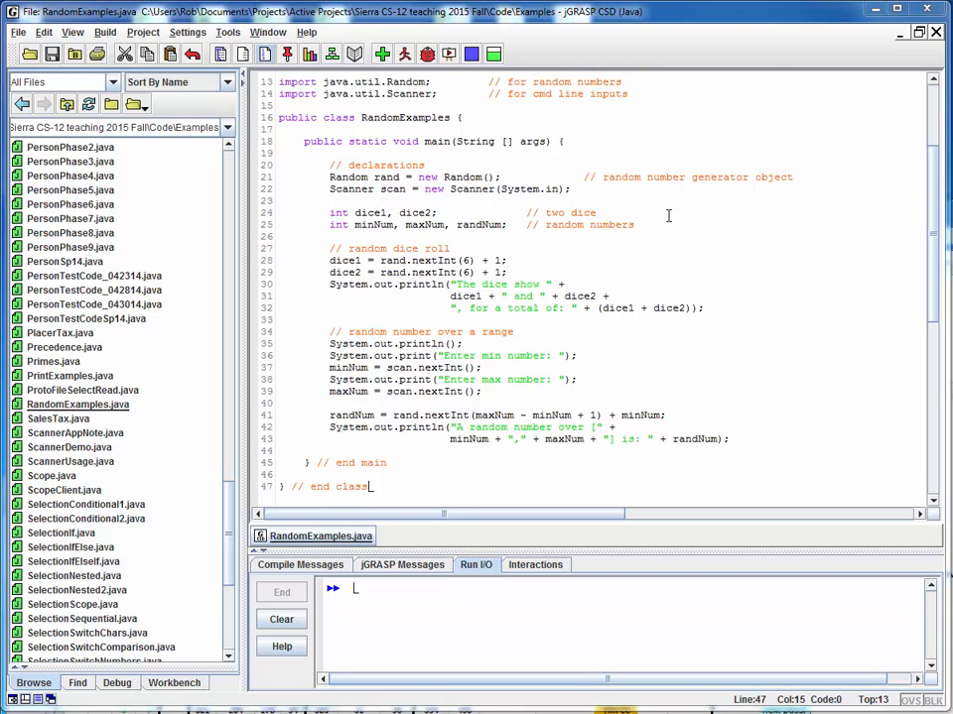
{"action": "mouse_move", "coordinate": [573, 176]}
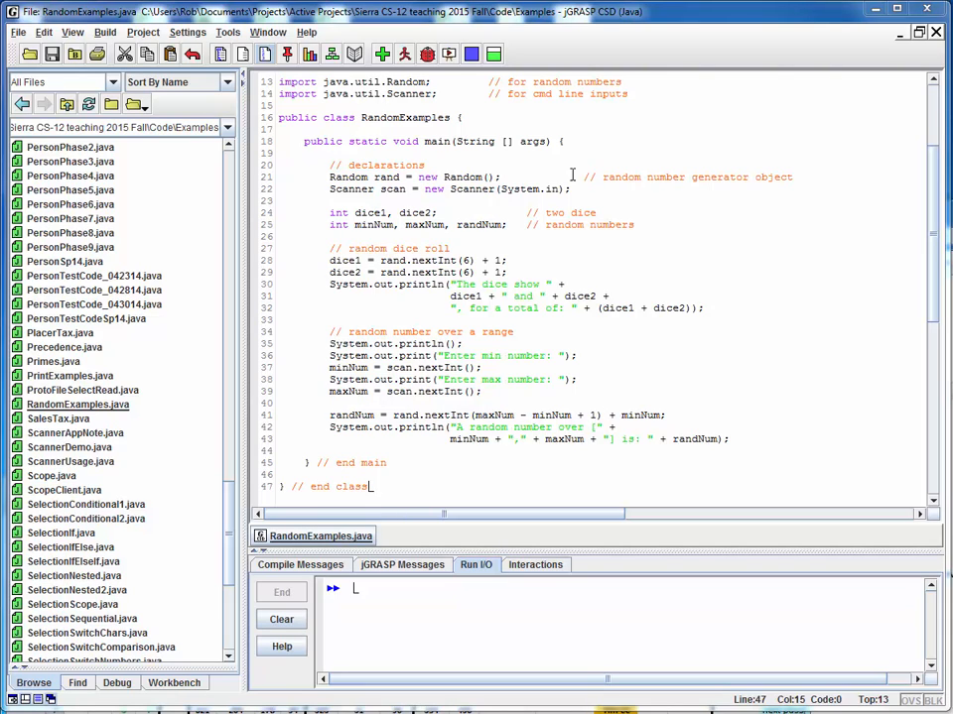
{"action": "mouse_move", "coordinate": [360, 200]}
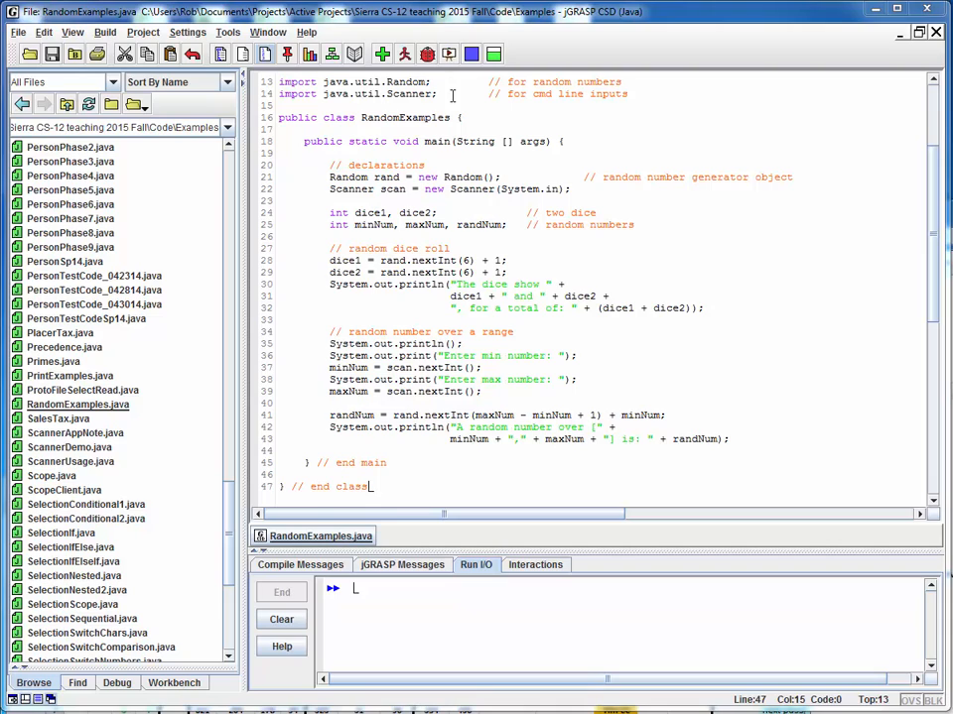
{"action": "mouse_move", "coordinate": [629, 266]}
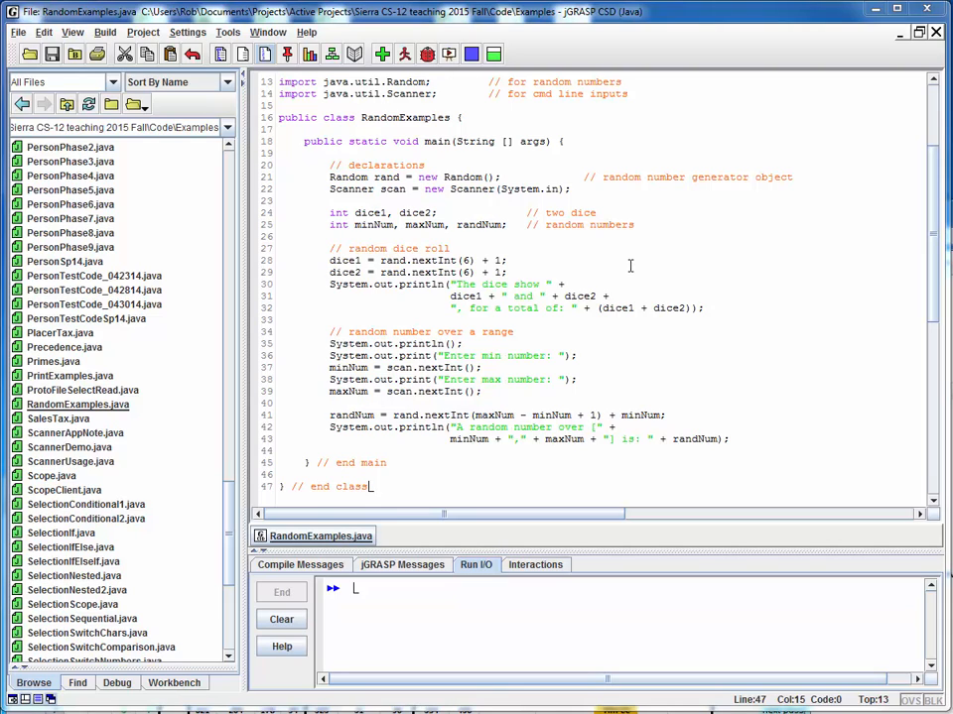
{"action": "mouse_move", "coordinate": [579, 259]}
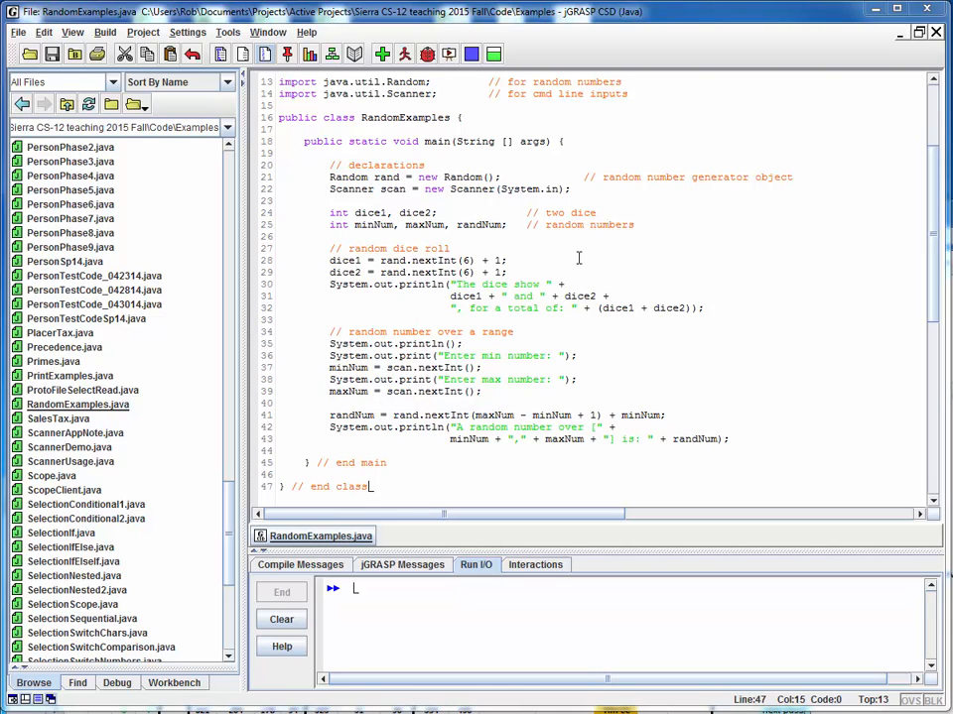
{"action": "mouse_move", "coordinate": [585, 271]}
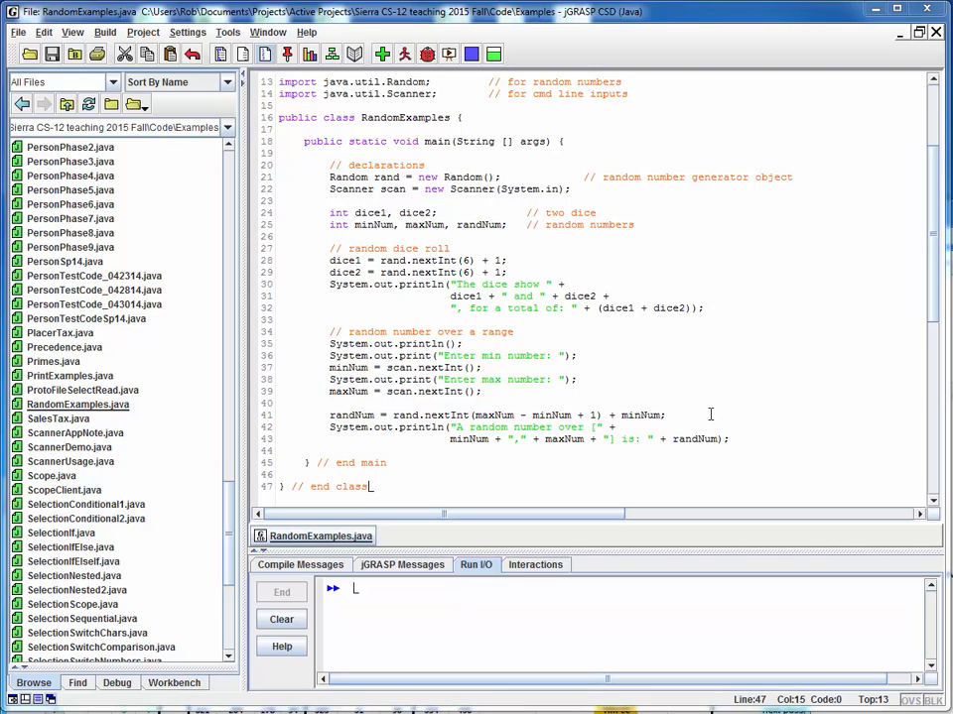
{"action": "mouse_move", "coordinate": [689, 414]}
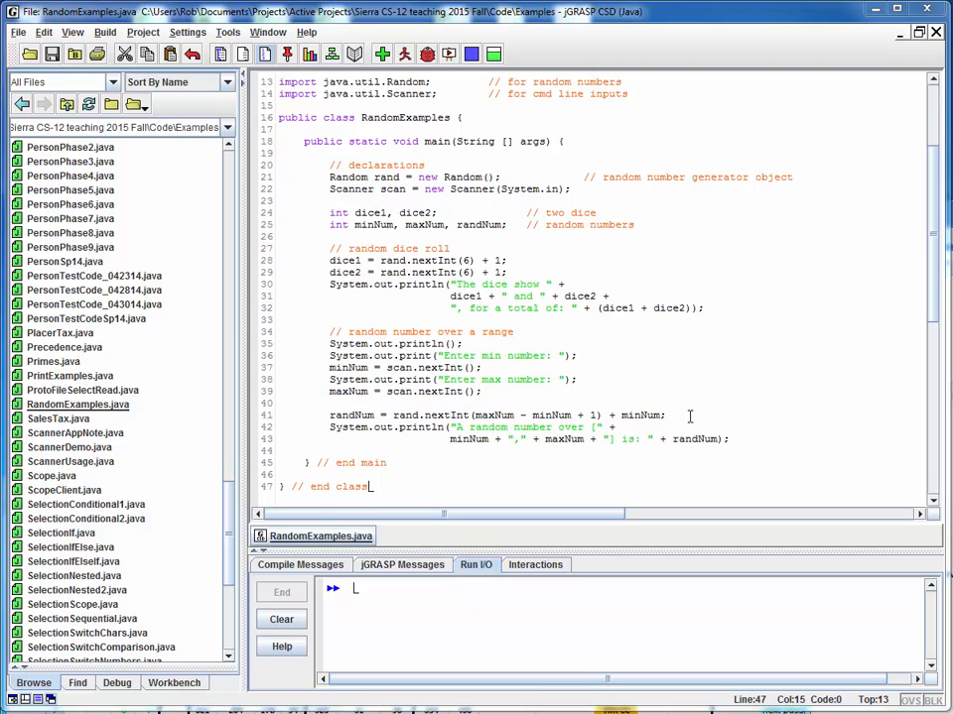
{"action": "mouse_move", "coordinate": [656, 290]}
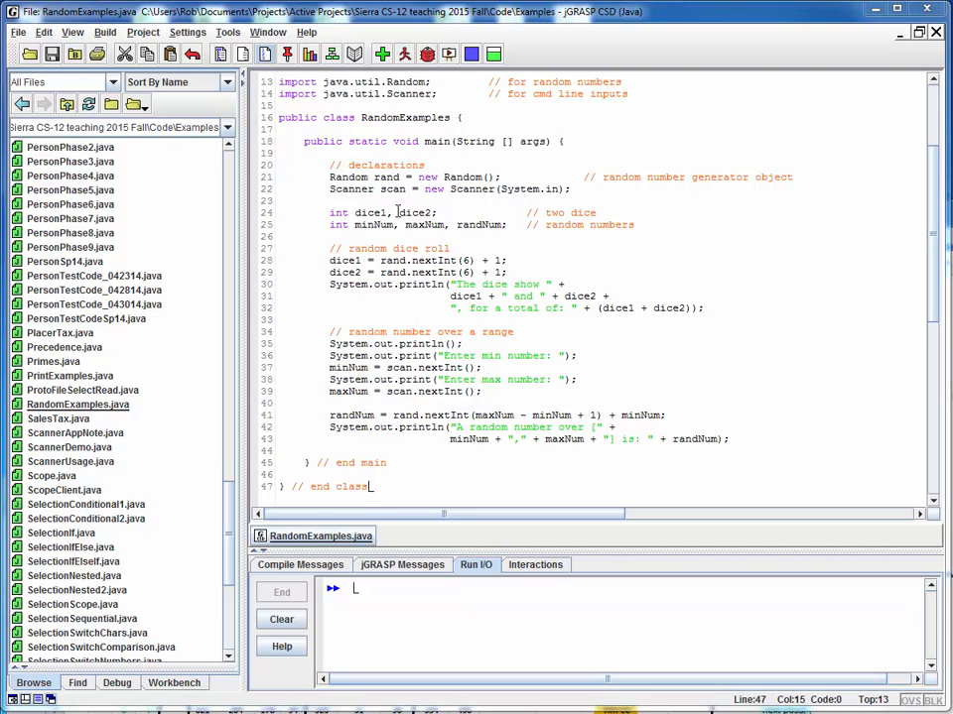
{"action": "mouse_move", "coordinate": [426, 237]}
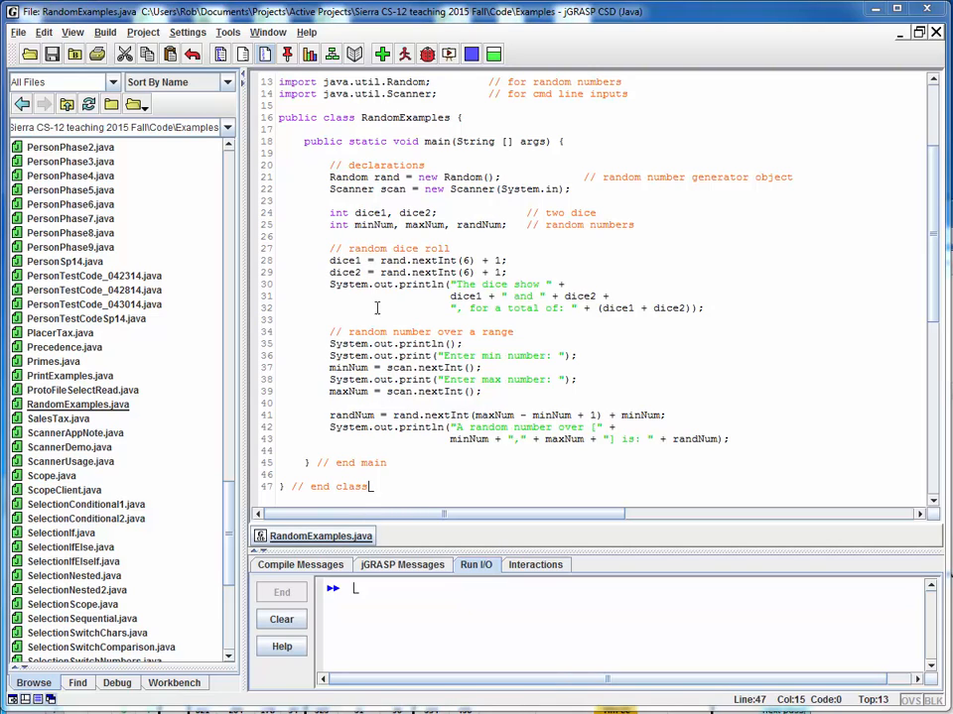
{"action": "mouse_move", "coordinate": [492, 295]}
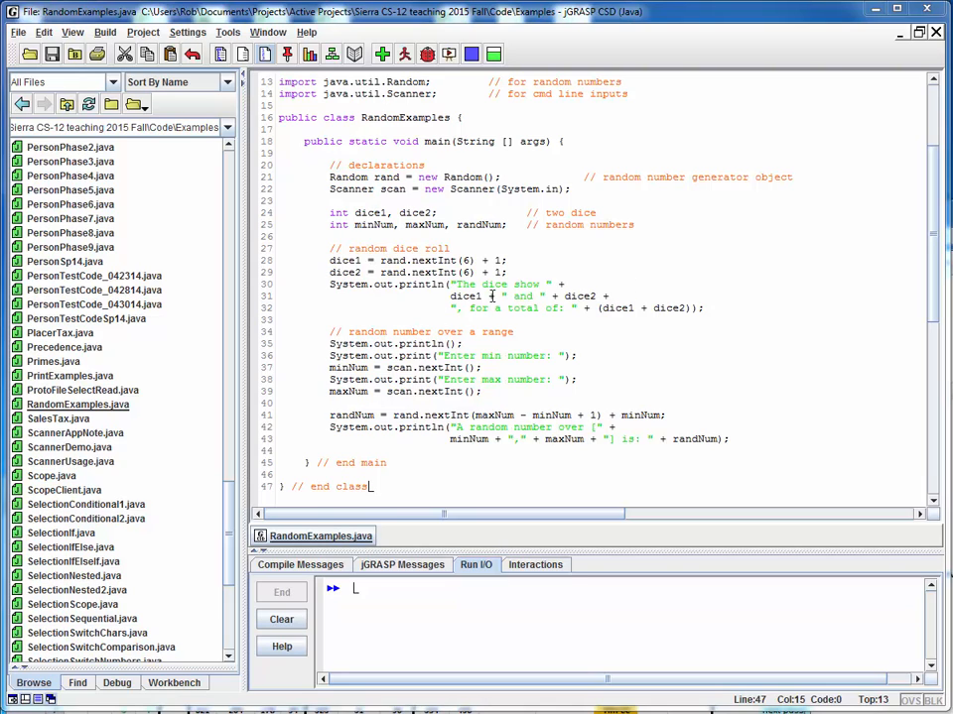
{"action": "mouse_move", "coordinate": [583, 295]}
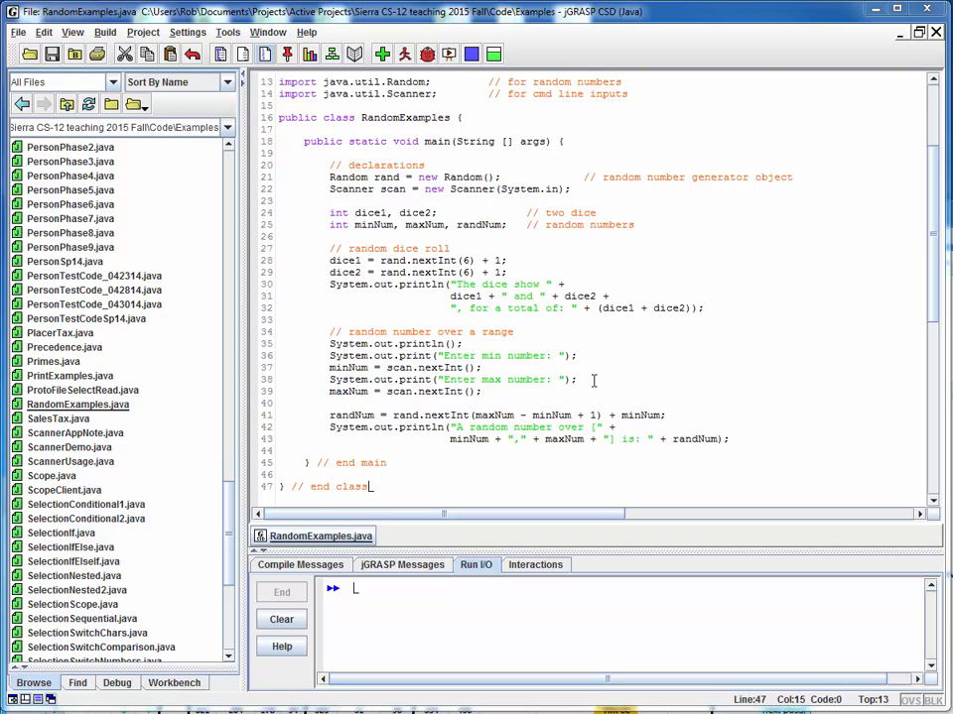
{"action": "mouse_move", "coordinate": [400, 367]}
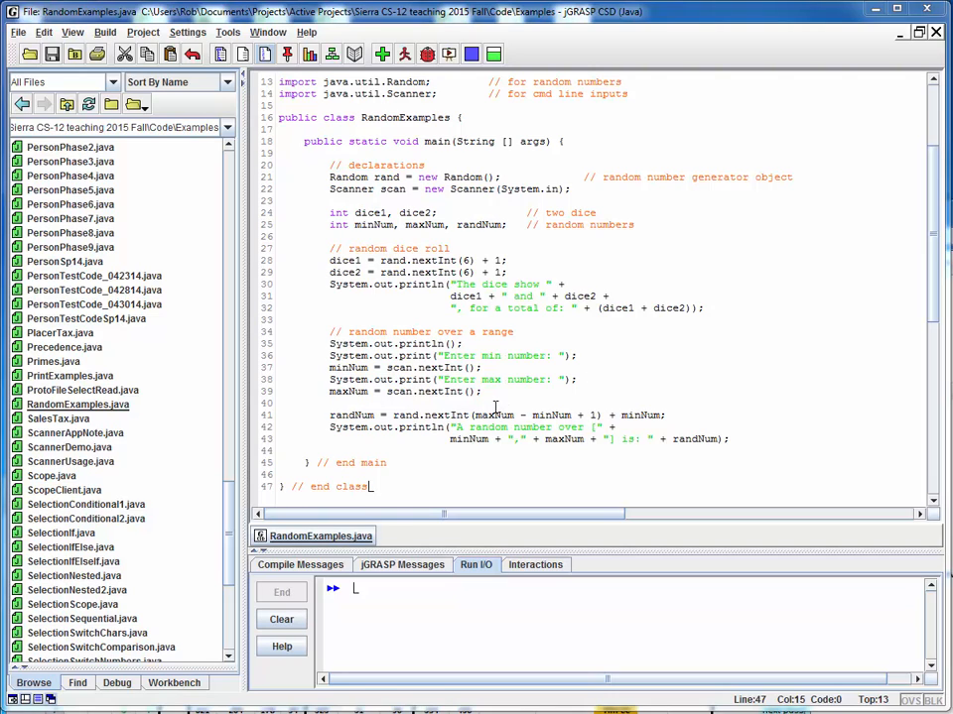
{"action": "mouse_move", "coordinate": [436, 421]}
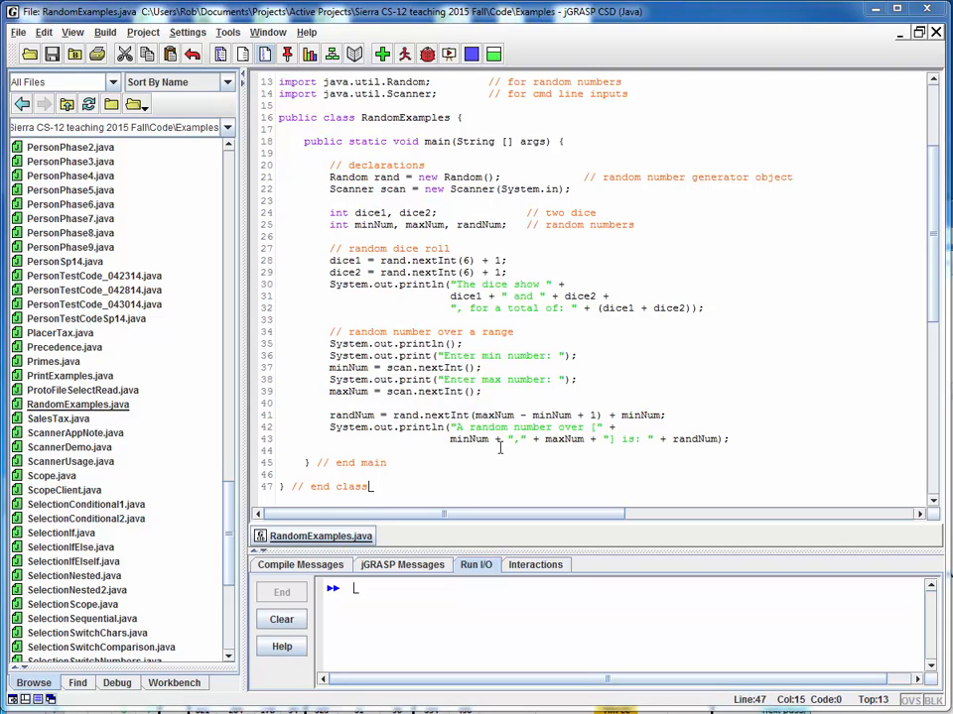
{"action": "mouse_move", "coordinate": [678, 445]}
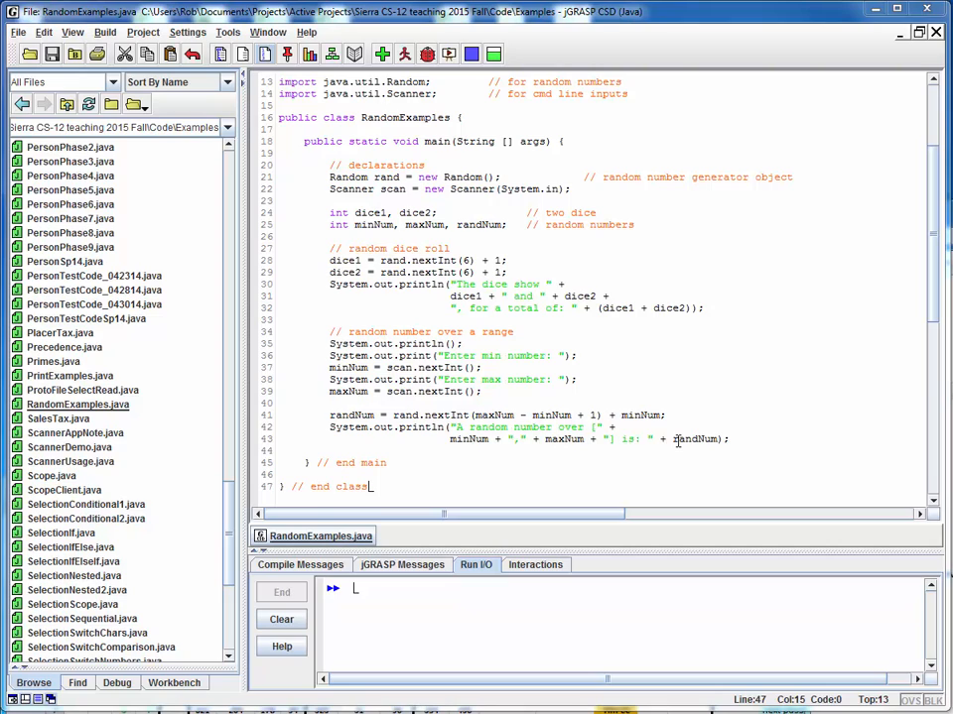
{"action": "mouse_move", "coordinate": [666, 359]}
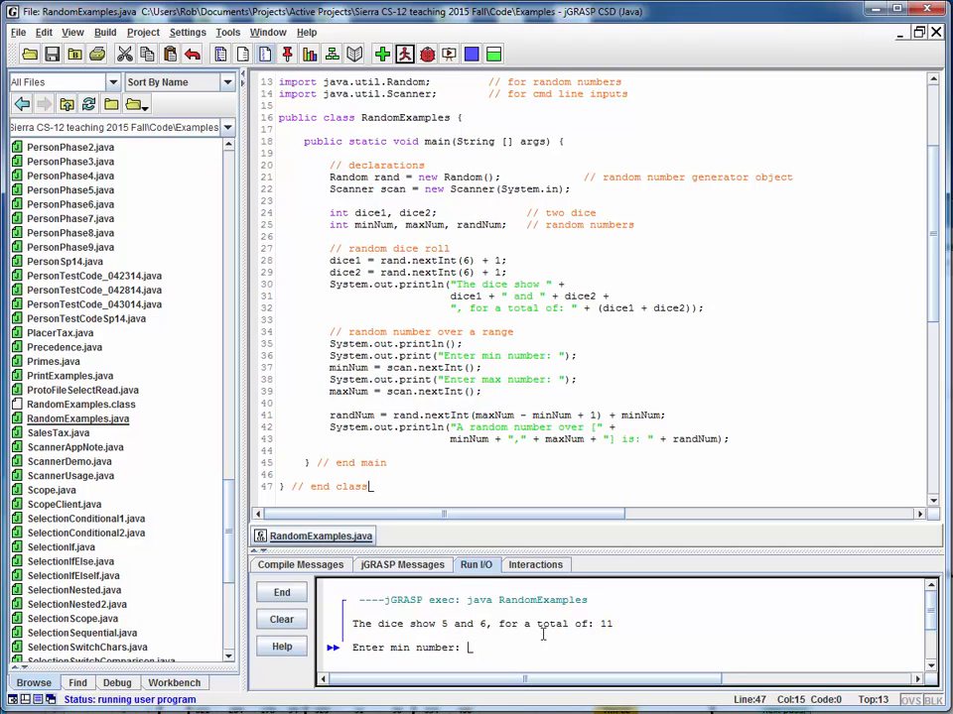
{"action": "mouse_move", "coordinate": [579, 276]}
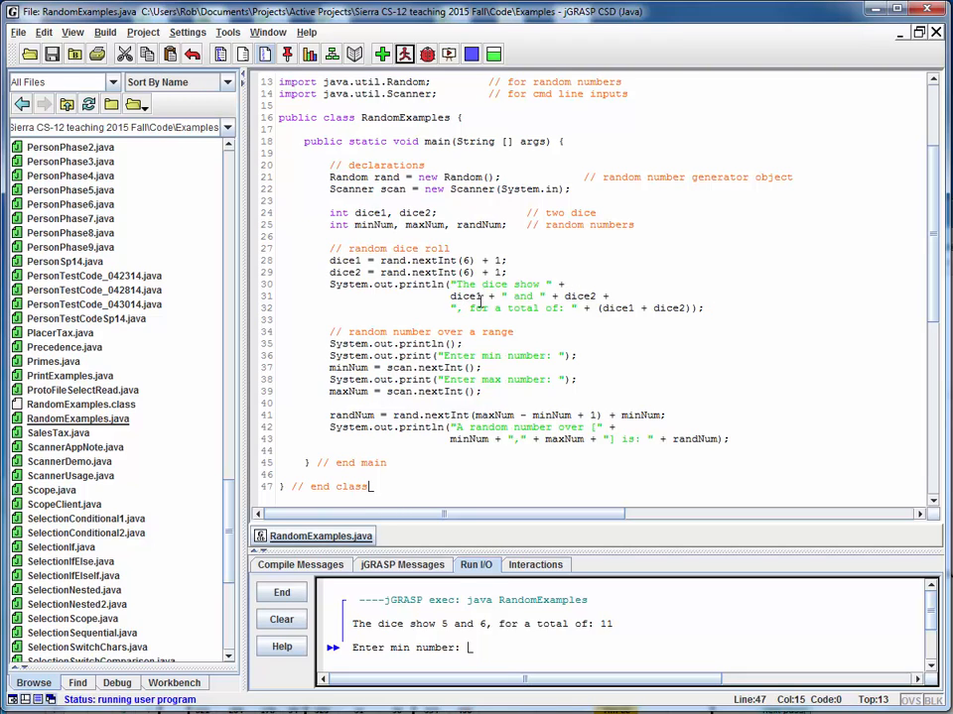
{"action": "mouse_move", "coordinate": [653, 311]}
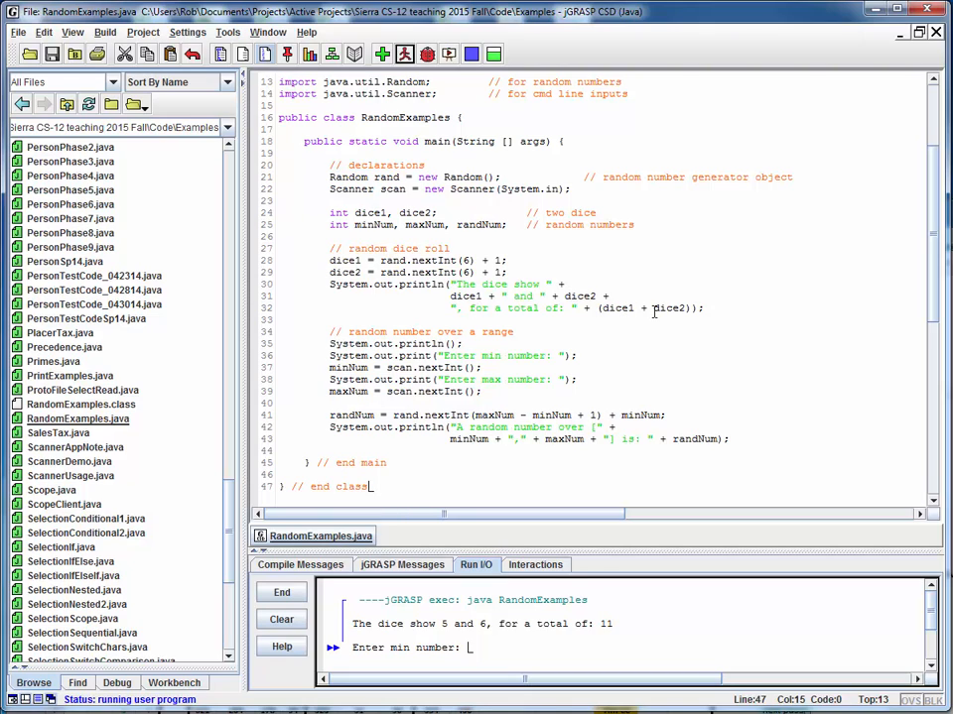
{"action": "mouse_move", "coordinate": [643, 289]}
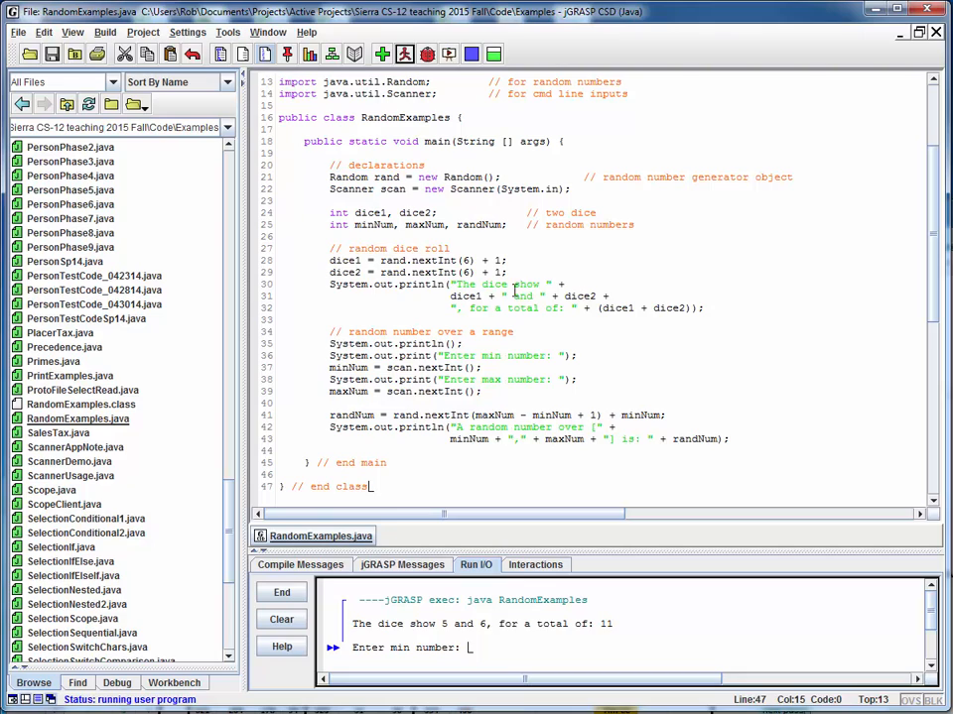
{"action": "mouse_move", "coordinate": [627, 293]}
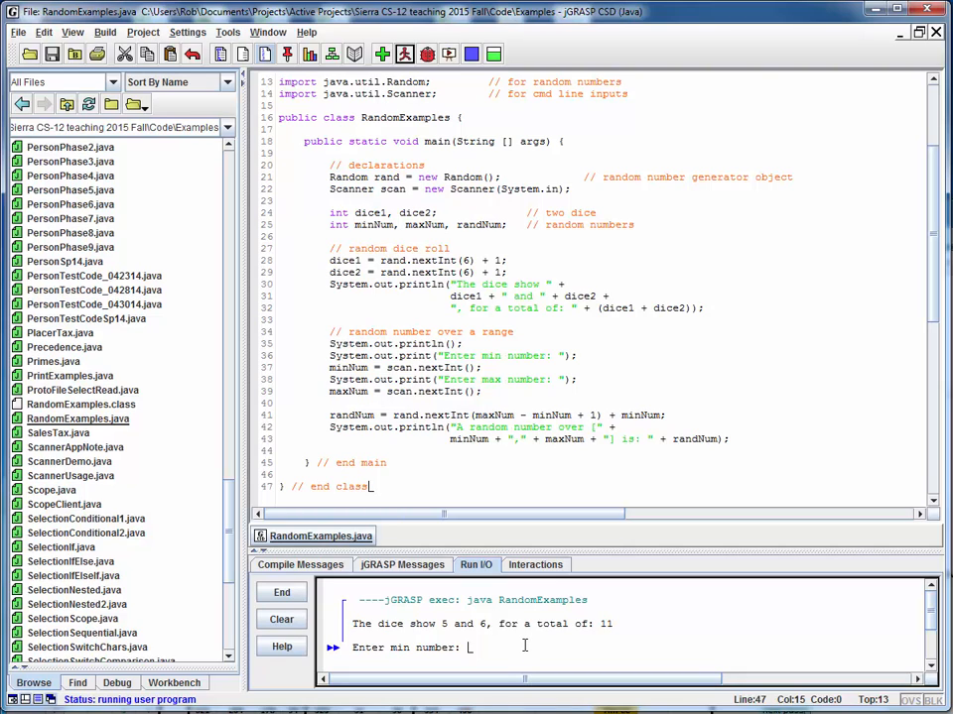
Enter 100 as the minimum of the random number range
{"action": "type", "text": "100"}
{"action": "type", "text": "200"}
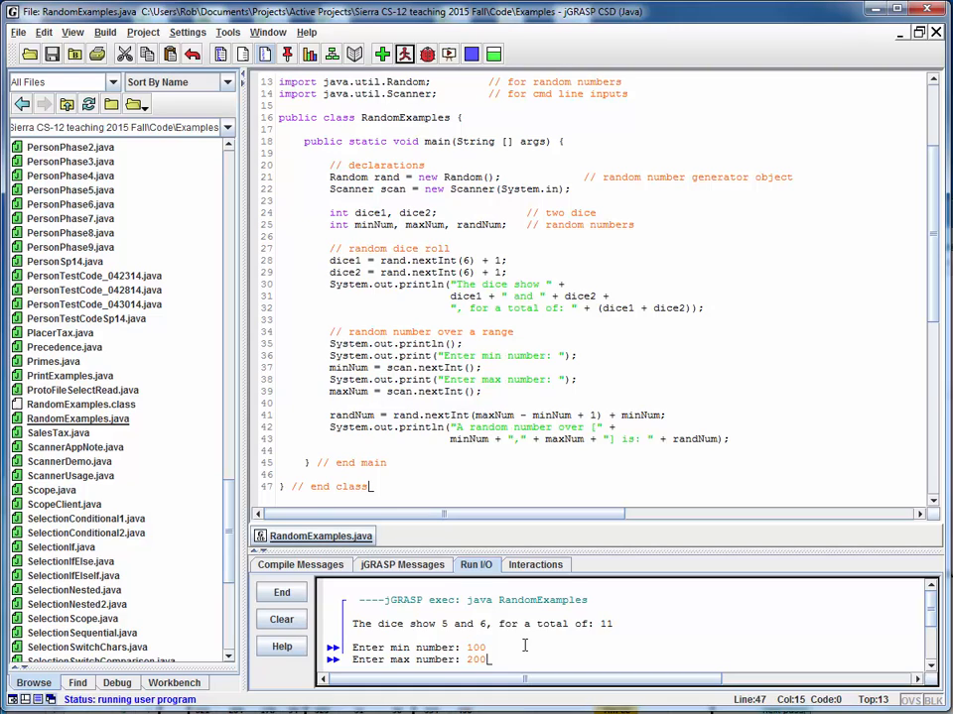
{"action": "key", "text": "Return"}
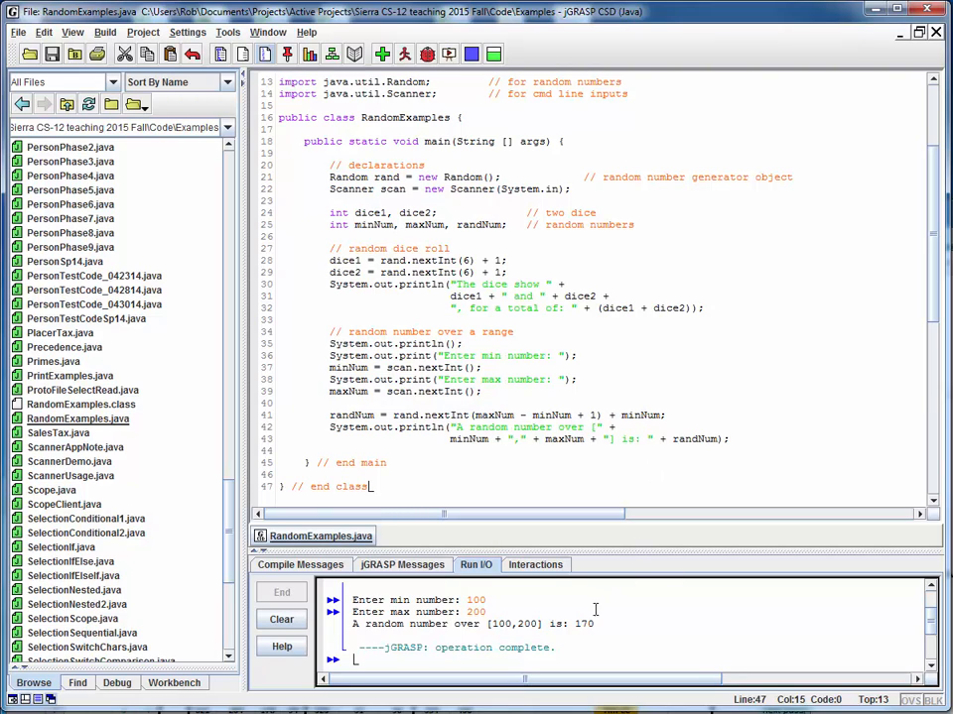
{"action": "mouse_move", "coordinate": [601, 628]}
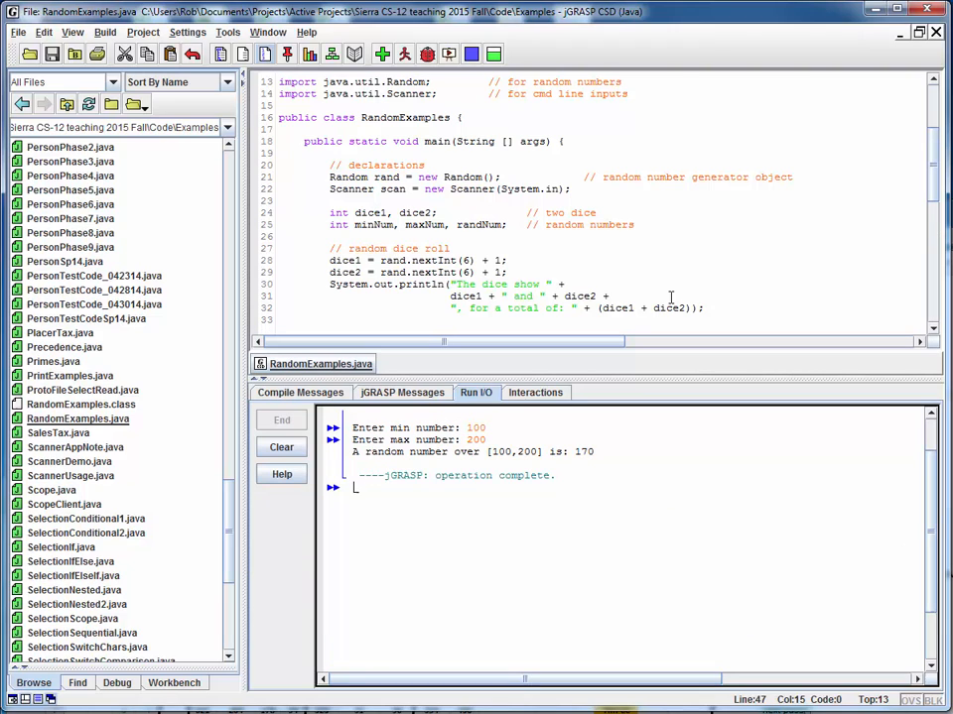
Rerun RandomExamples and enter the 100–200 range in Run I/O
{"action": "left_click", "coordinate": [405, 54]}
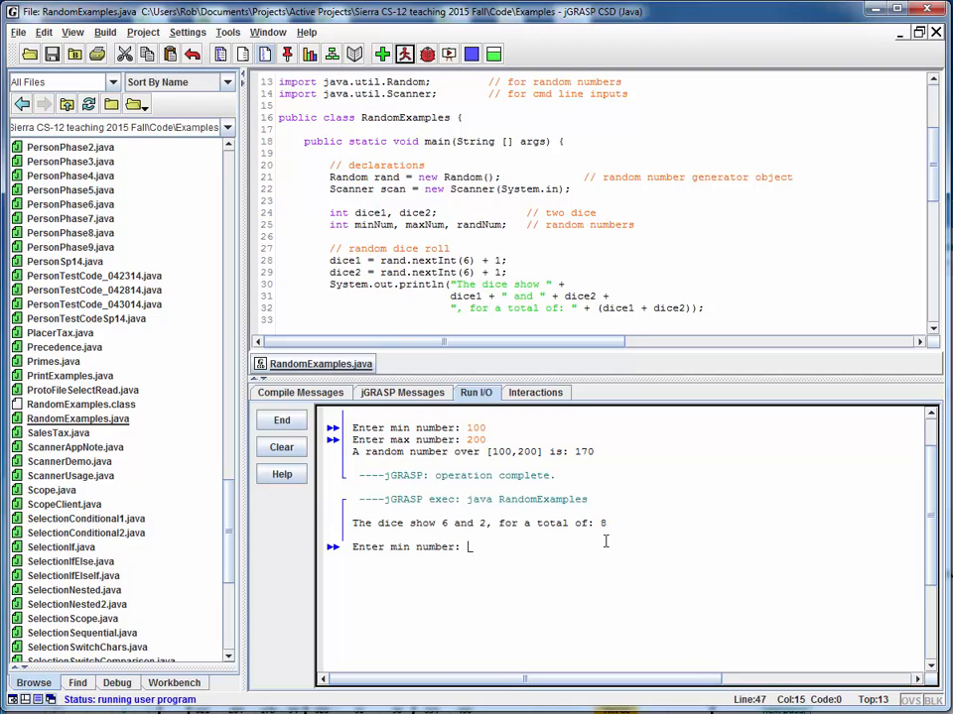
{"action": "type", "text": "100"}
{"action": "type", "text": "200"}
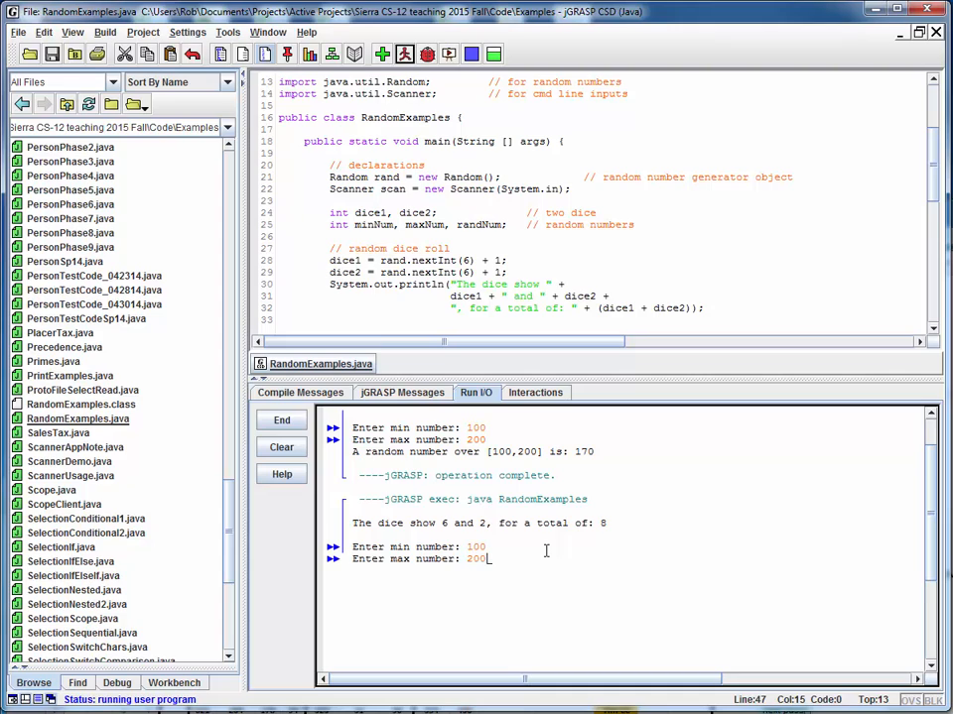
{"action": "key", "text": "Return"}
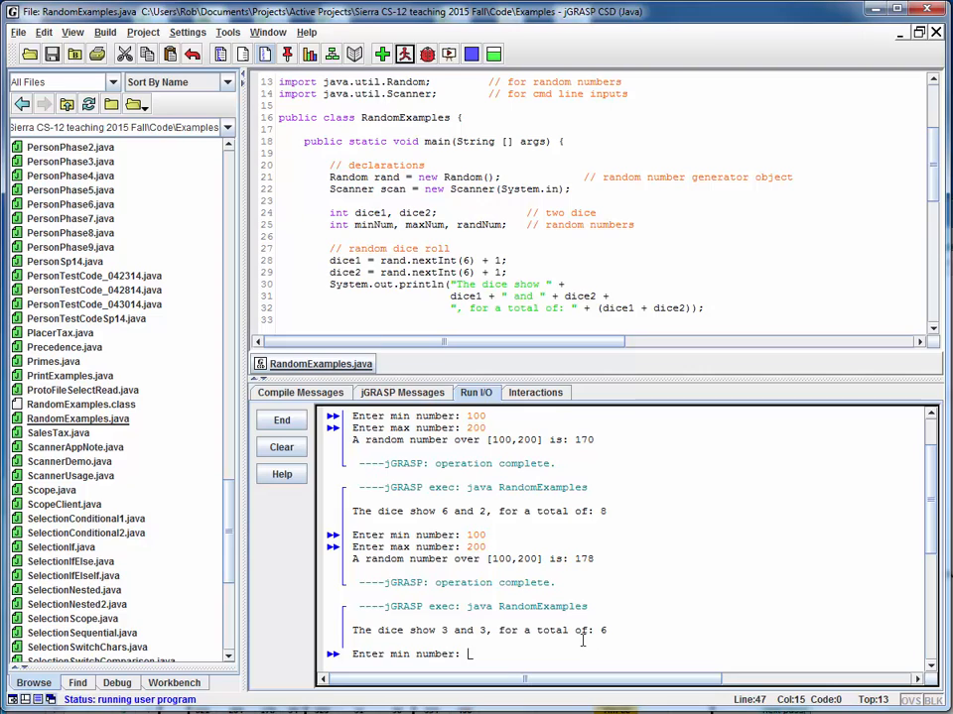
{"action": "type", "text": "200"}
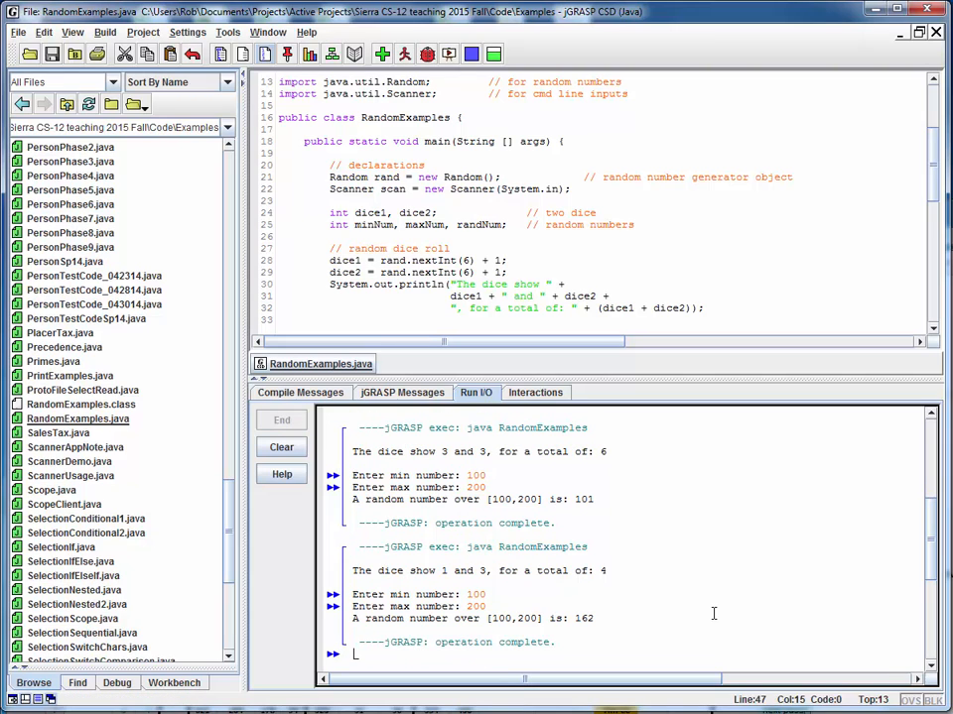
{"action": "mouse_move", "coordinate": [864, 383]}
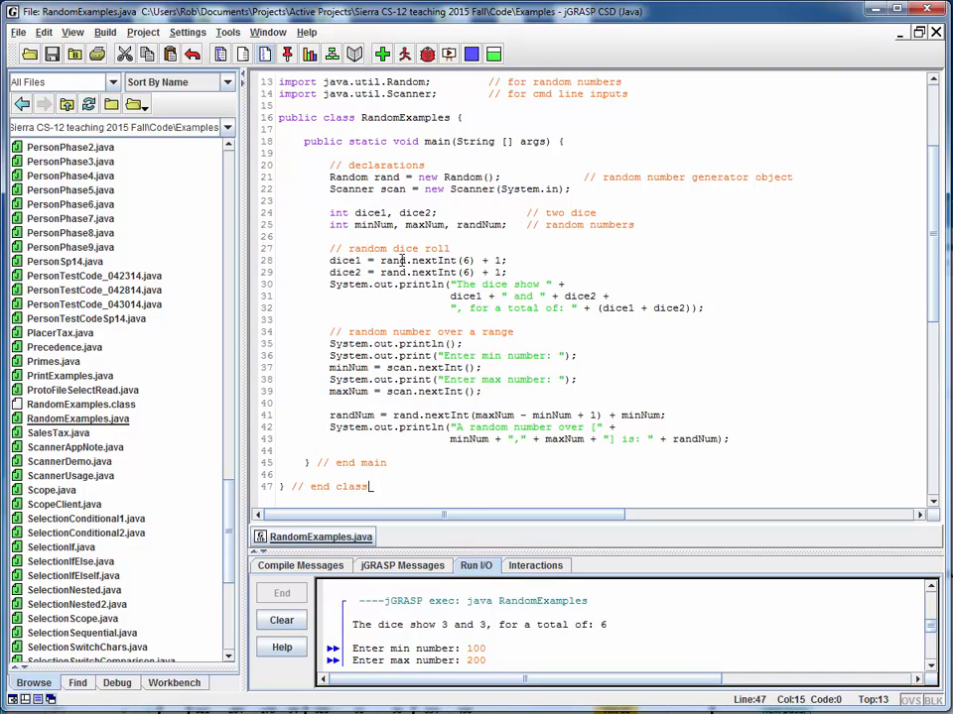
{"action": "mouse_move", "coordinate": [462, 78]}
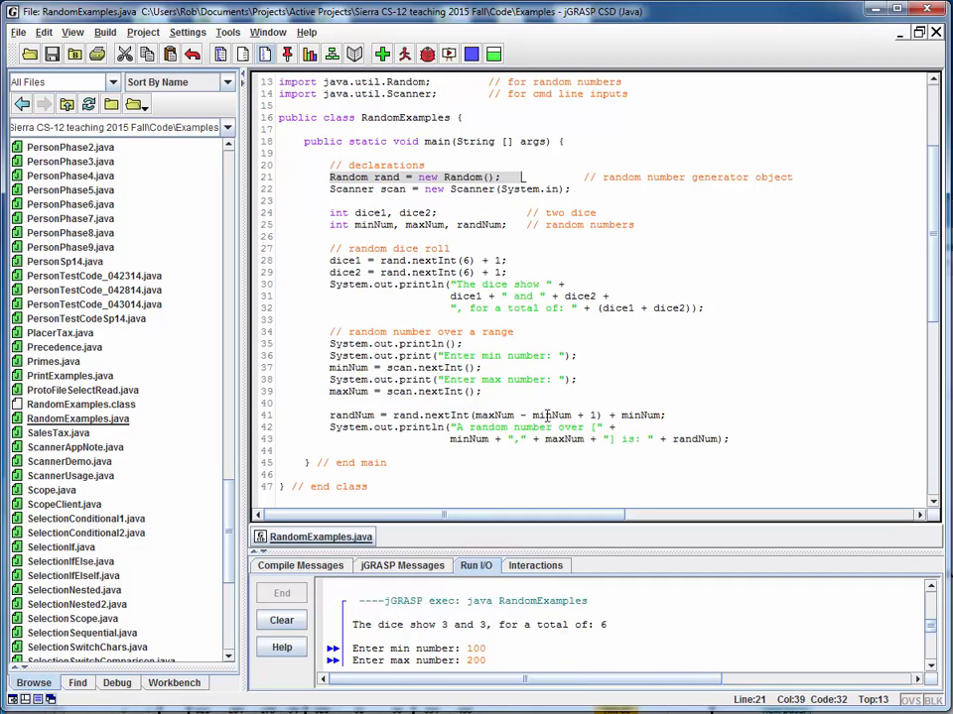
{"action": "mouse_move", "coordinate": [435, 255]}
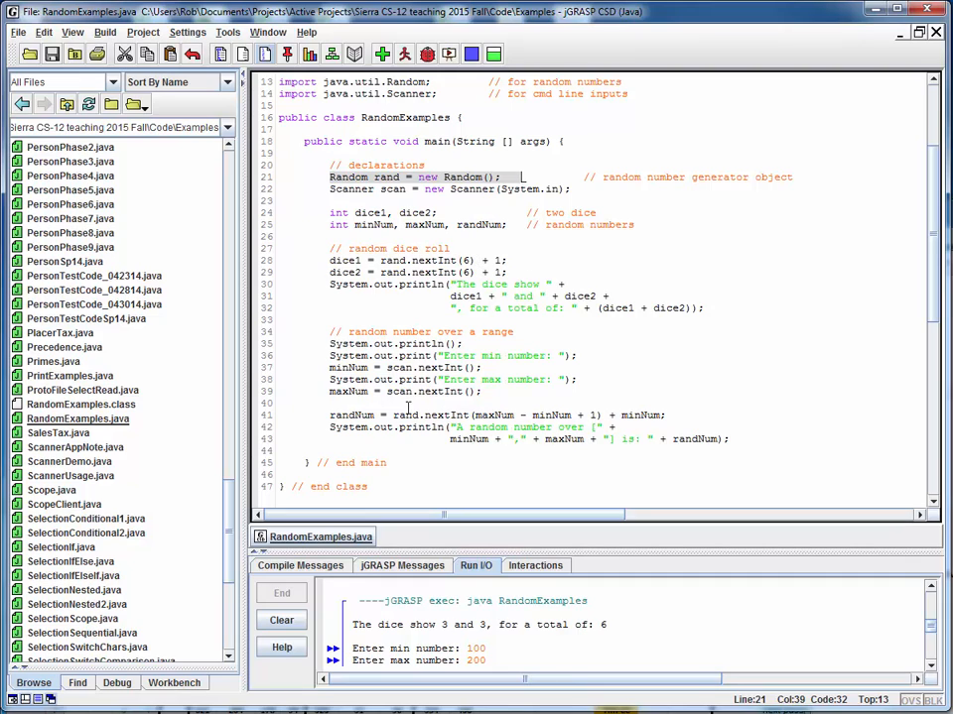
Highlight the random range formula line in the RandomExamples source
{"action": "left_click", "coordinate": [675, 415]}
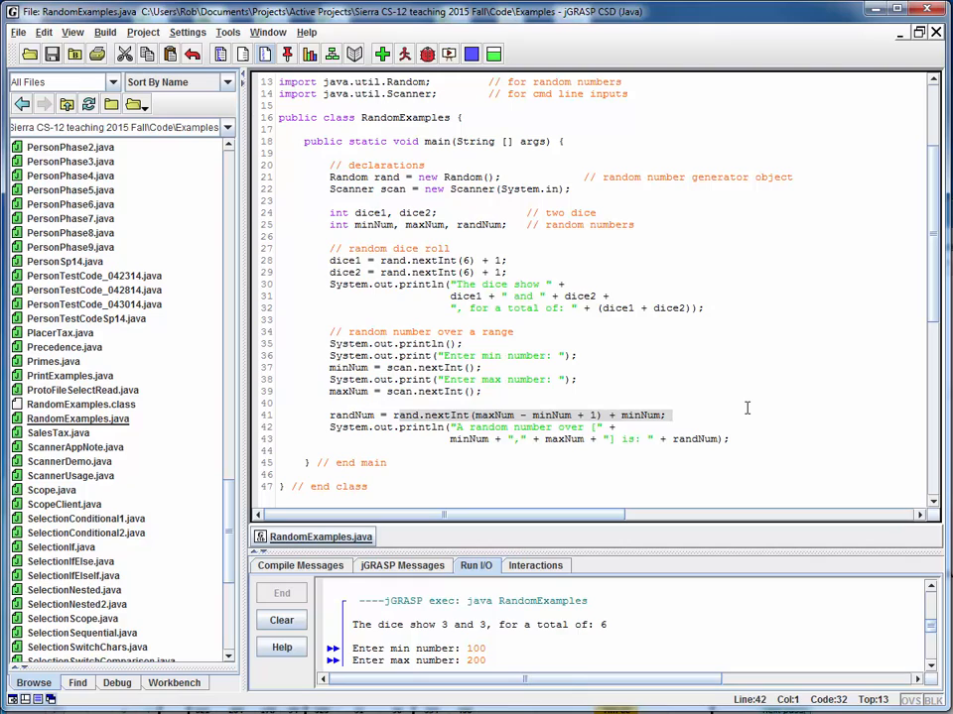
{"action": "left_click", "coordinate": [669, 415]}
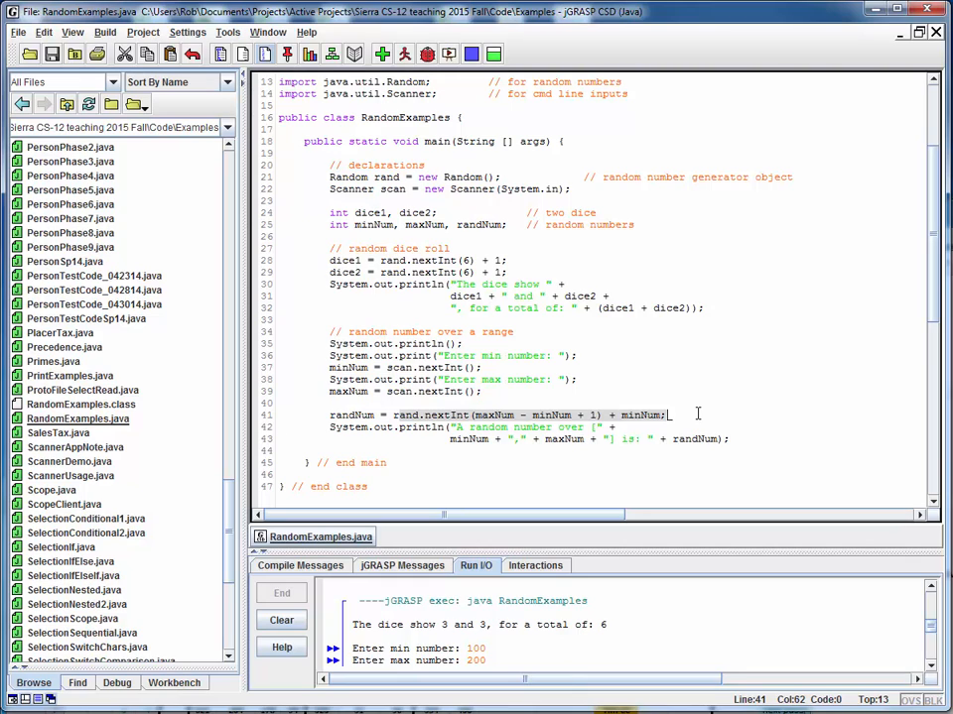